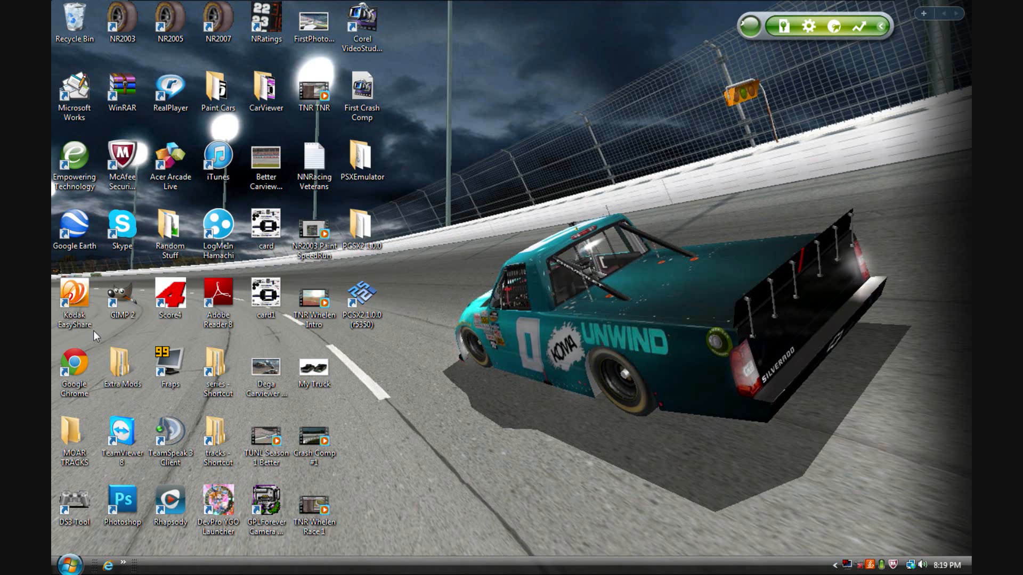
Step: Use Open file location on the Chrome desktop shortcut to reach its installation folder
click(74, 372)
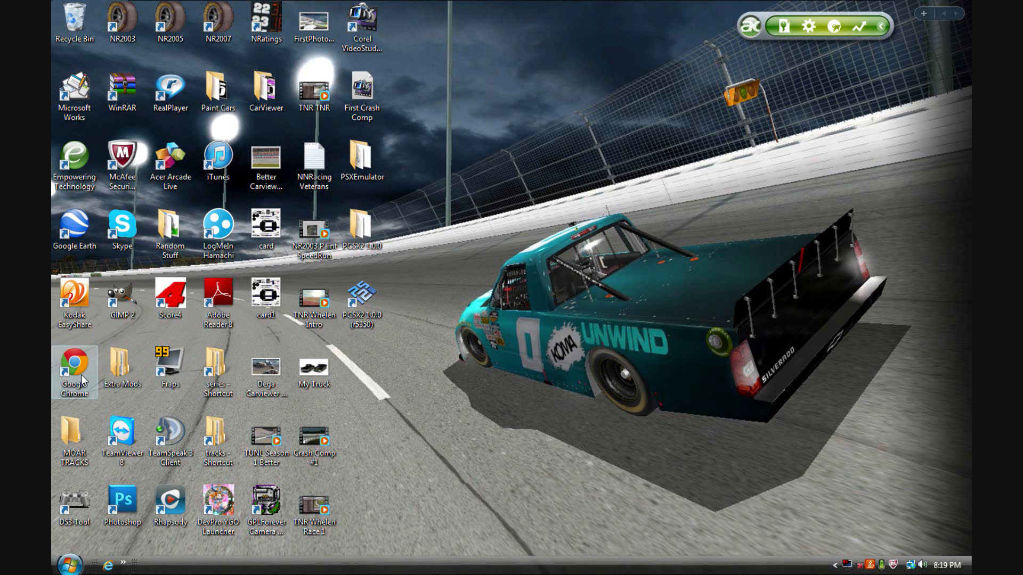
right_click(74, 371)
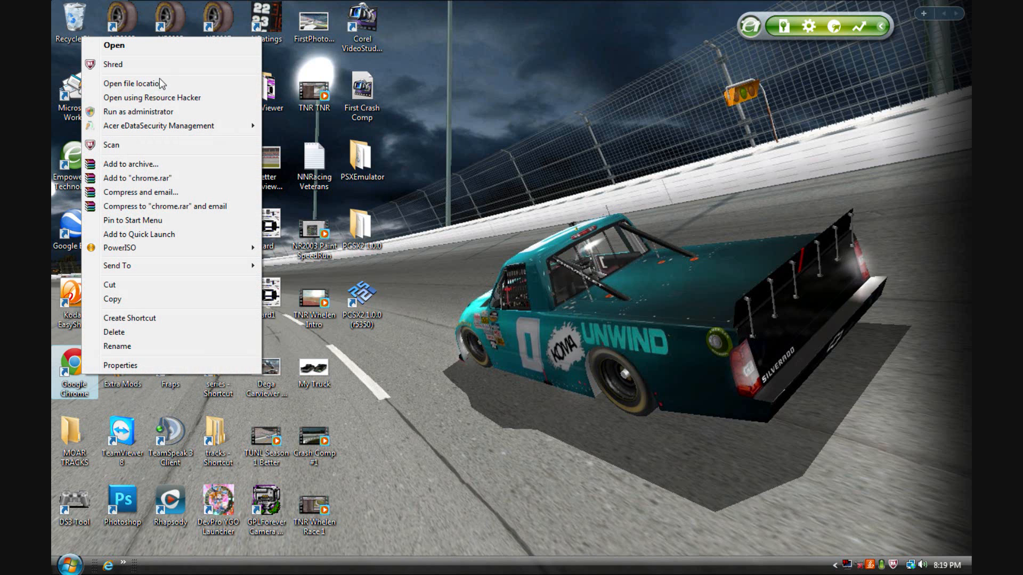
click(134, 83)
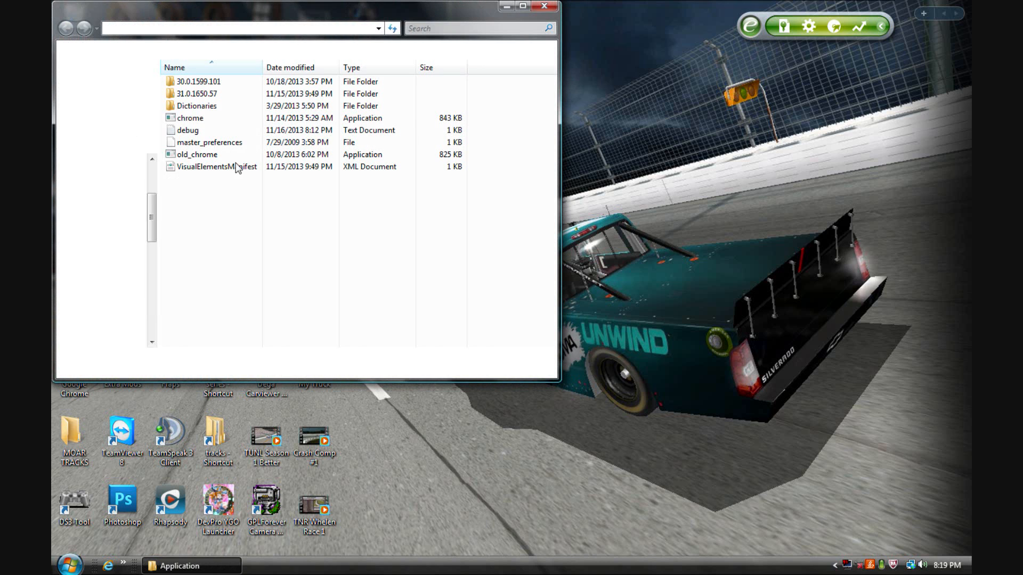
click(190, 118)
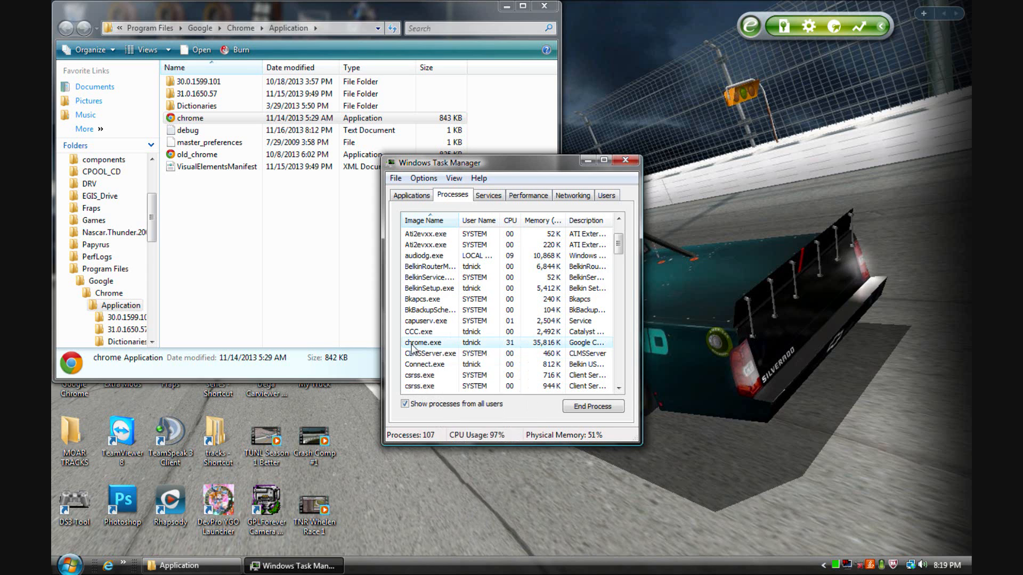
Step: End the chrome.exe process and acknowledge the access-denied error
right_click(423, 341)
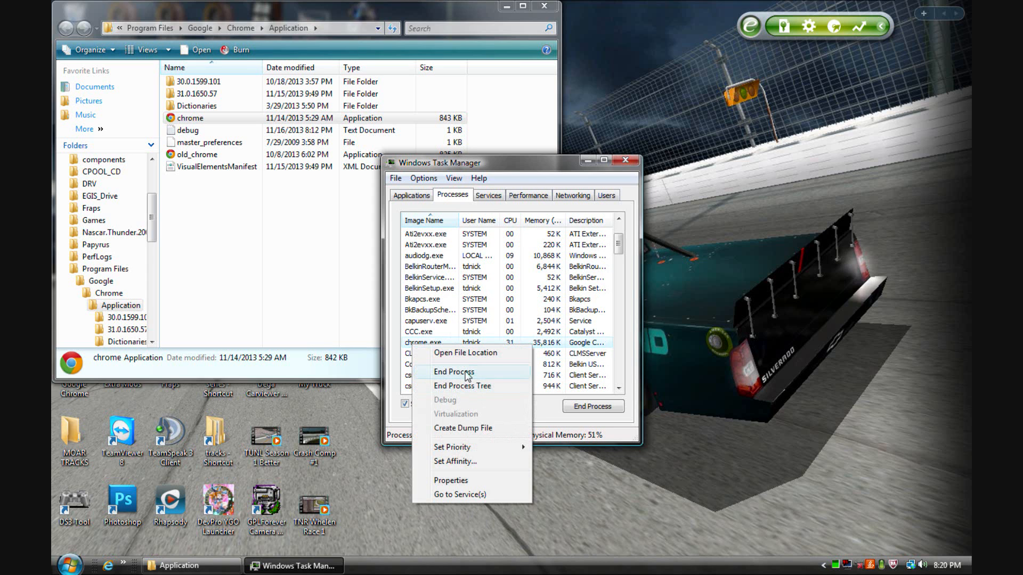
click(454, 372)
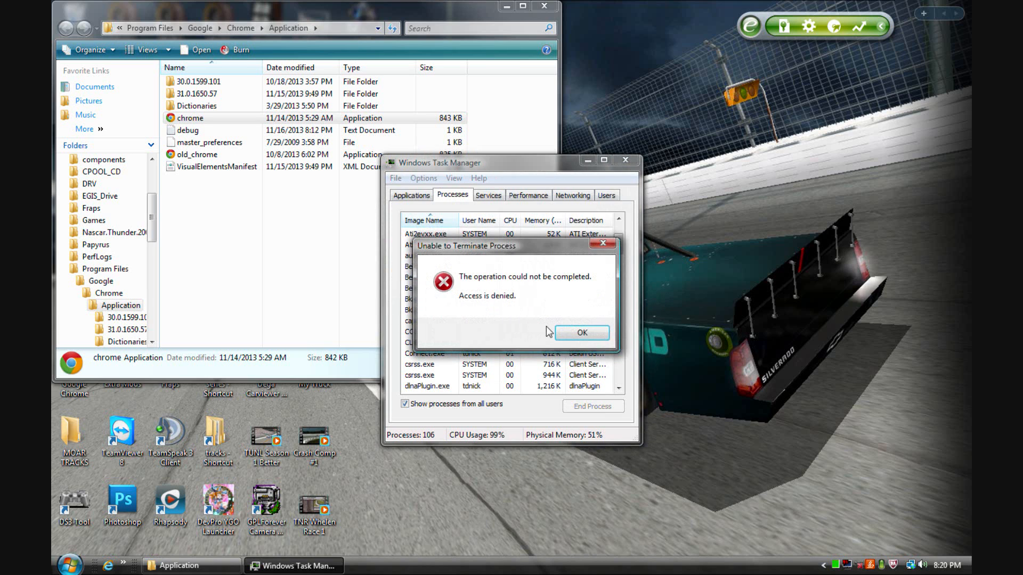
click(581, 333)
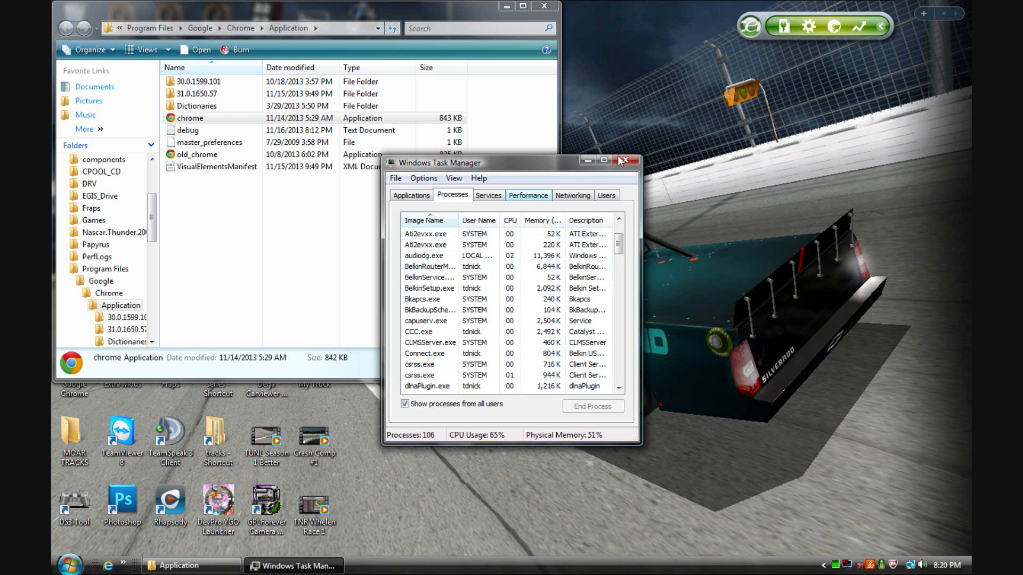
Step: Close Task Manager and relaunch Chrome from the chrome application file
click(624, 161)
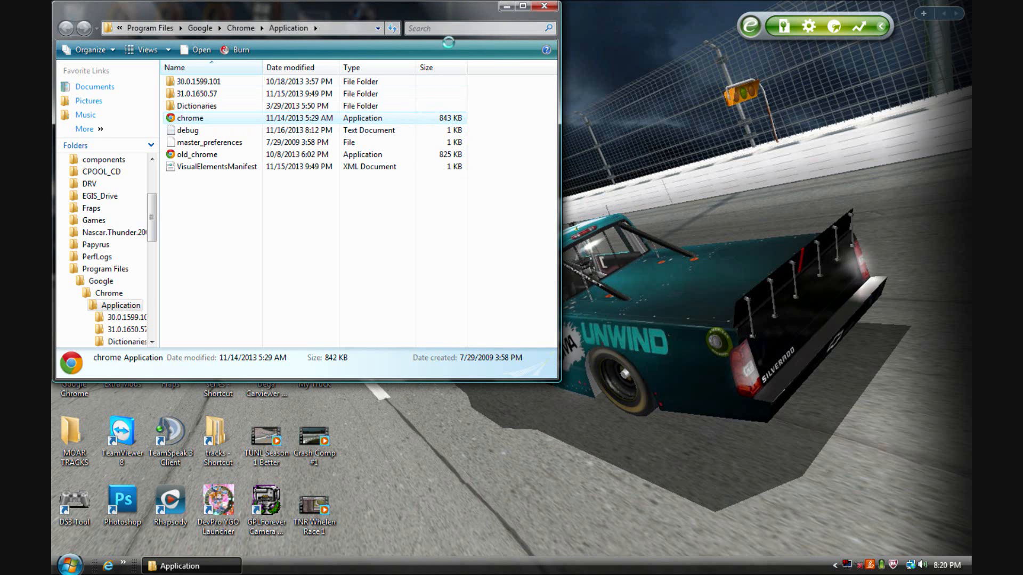
double_click(189, 118)
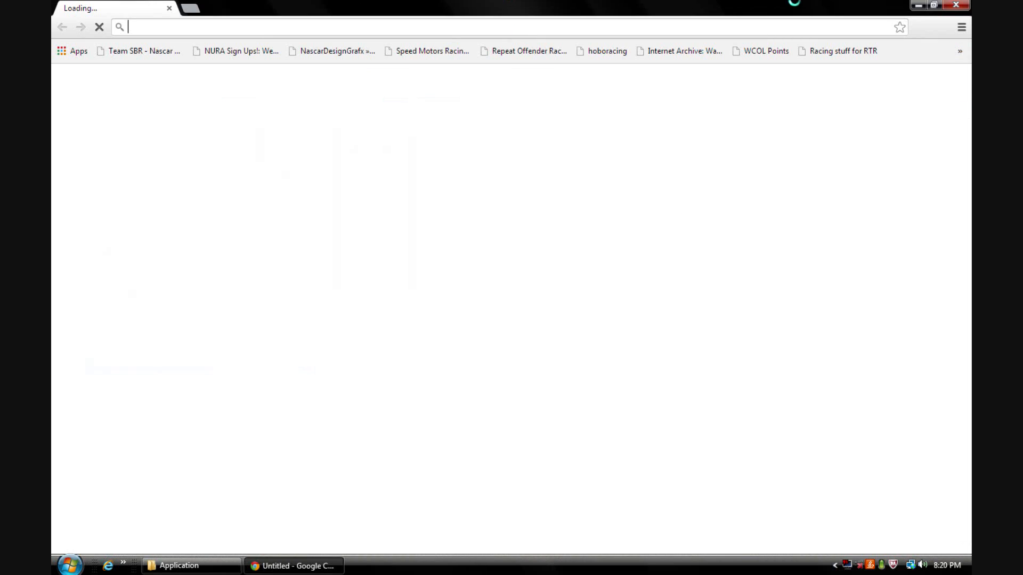